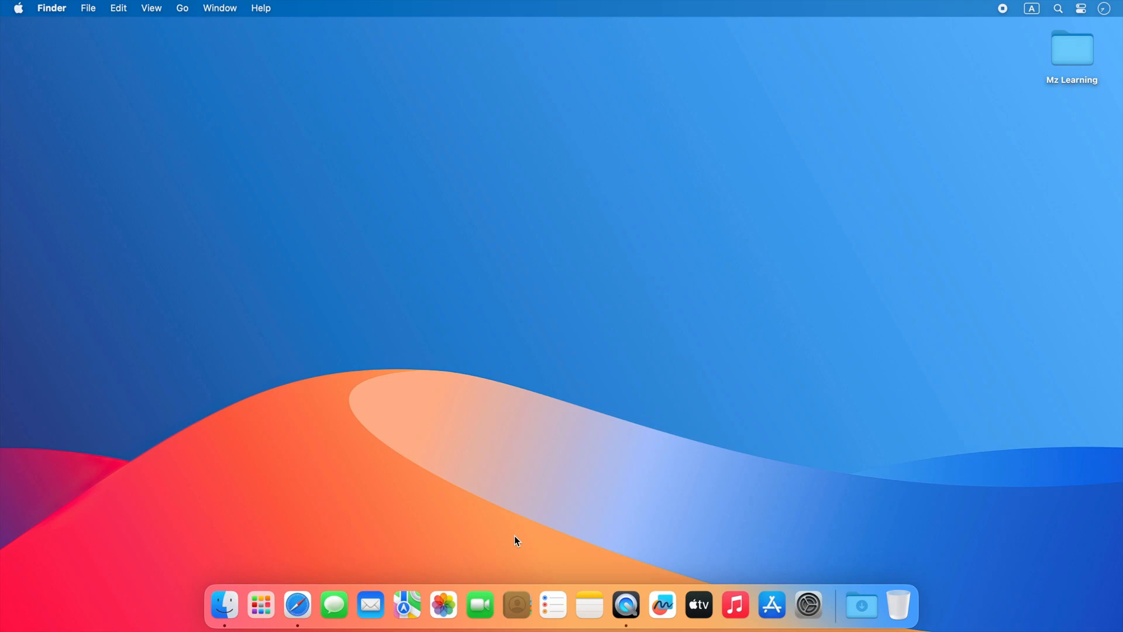
{"action": "mouse_move", "coordinate": [297, 606]}
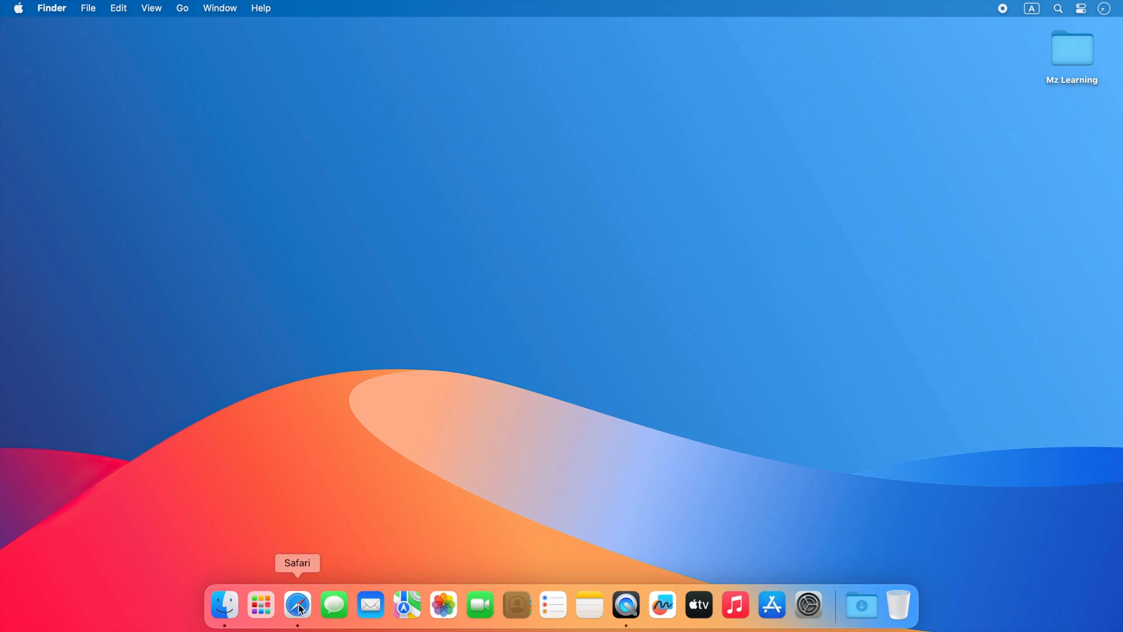
- Download NearDrop.app.zip 1.1.1 from GitHub releases, try launching it, and dismiss the developer warning
{"action": "left_click", "coordinate": [297, 606]}
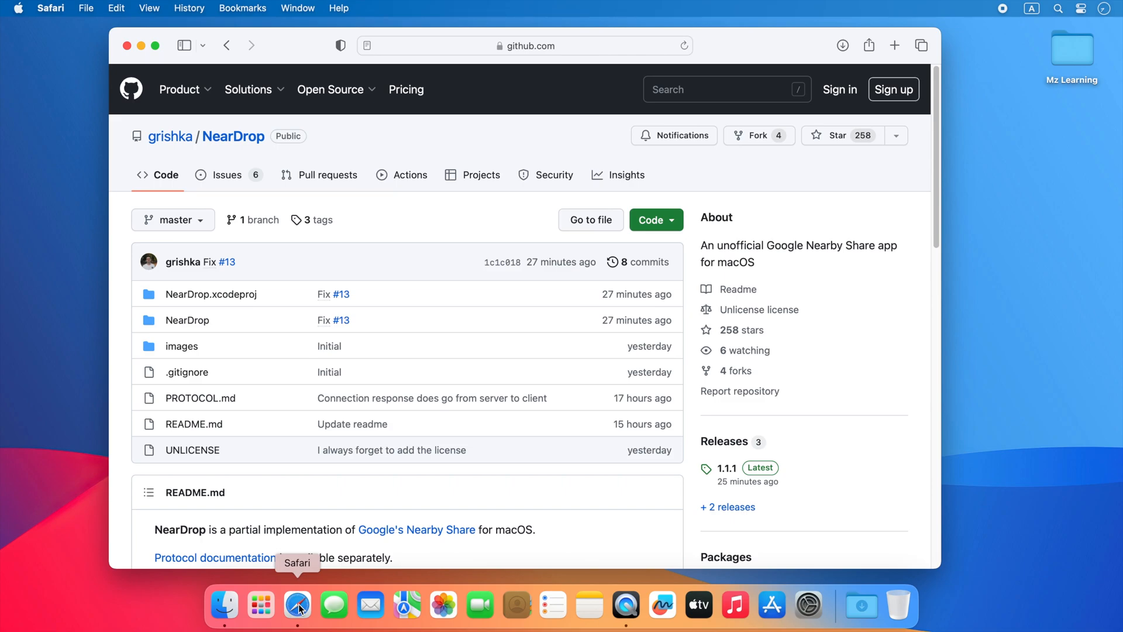
{"action": "mouse_move", "coordinate": [408, 604]}
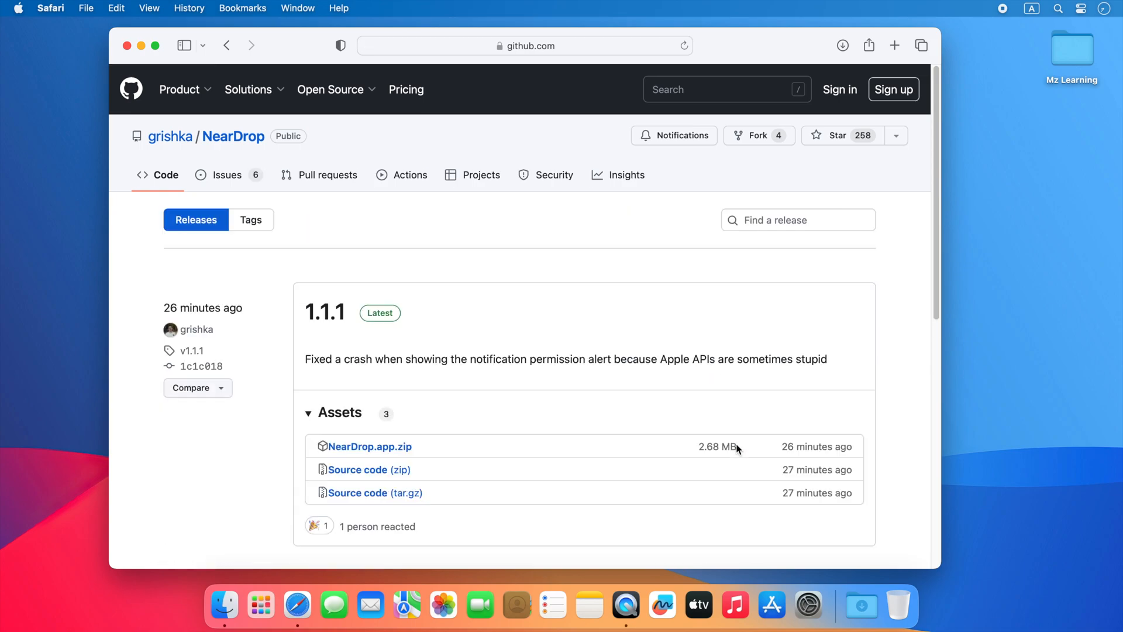
{"action": "mouse_move", "coordinate": [384, 452]}
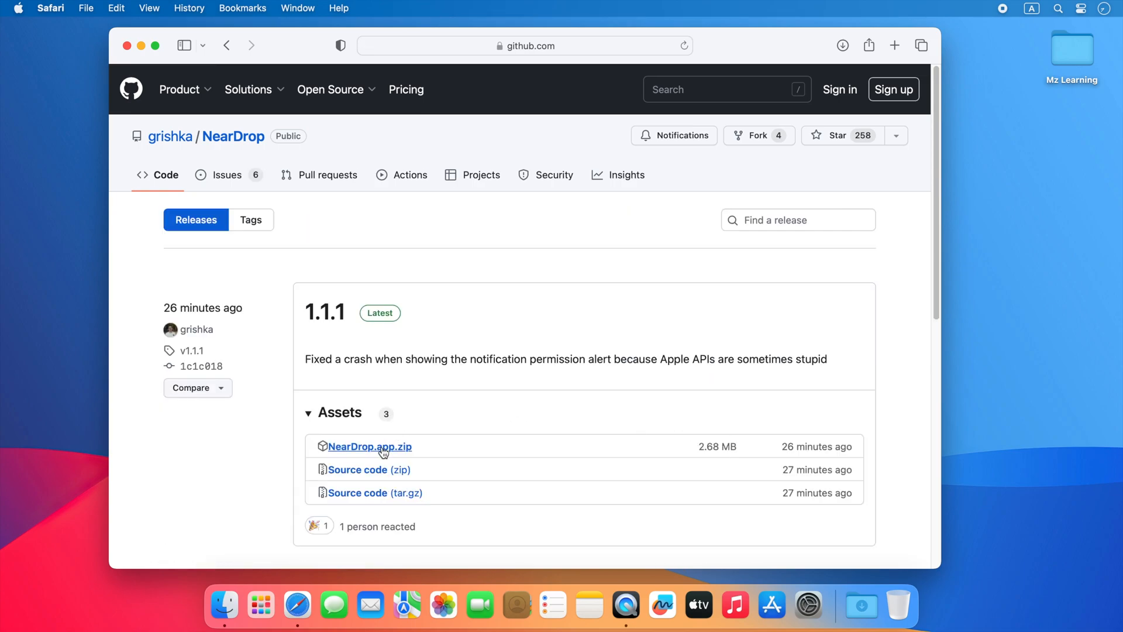
{"action": "left_click", "coordinate": [369, 446]}
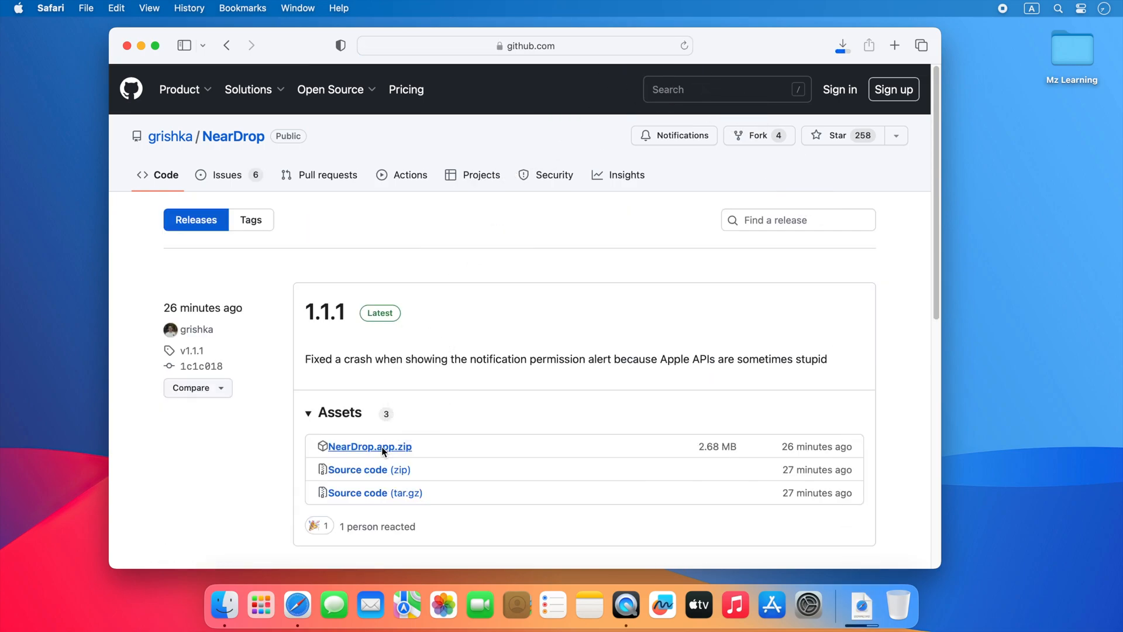
{"action": "left_click", "coordinate": [369, 446]}
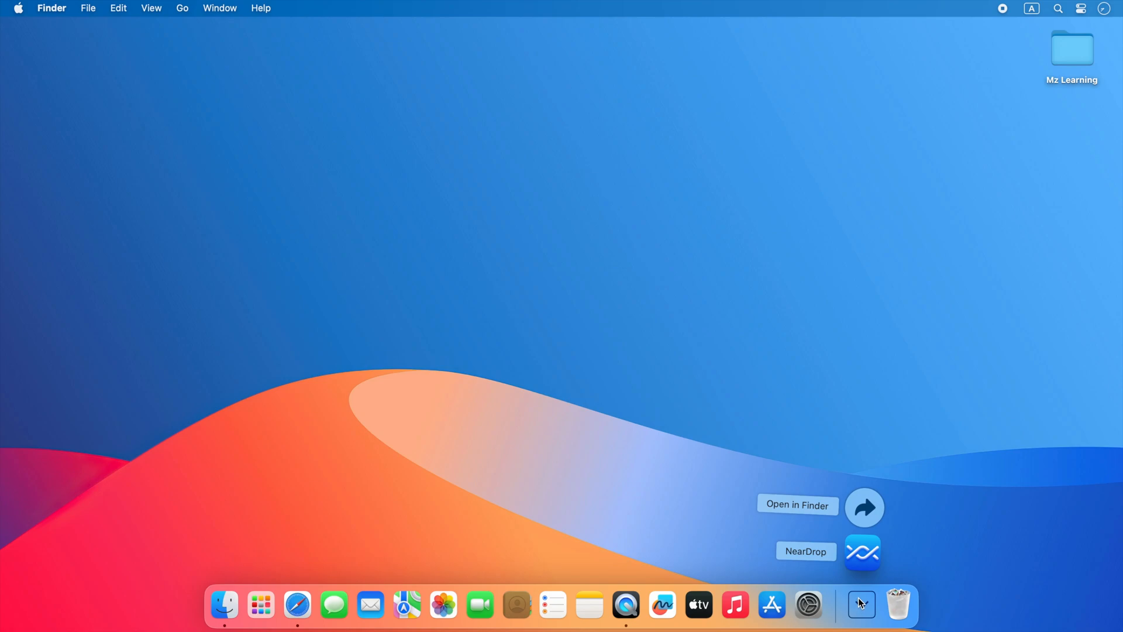
{"action": "left_click", "coordinate": [862, 552]}
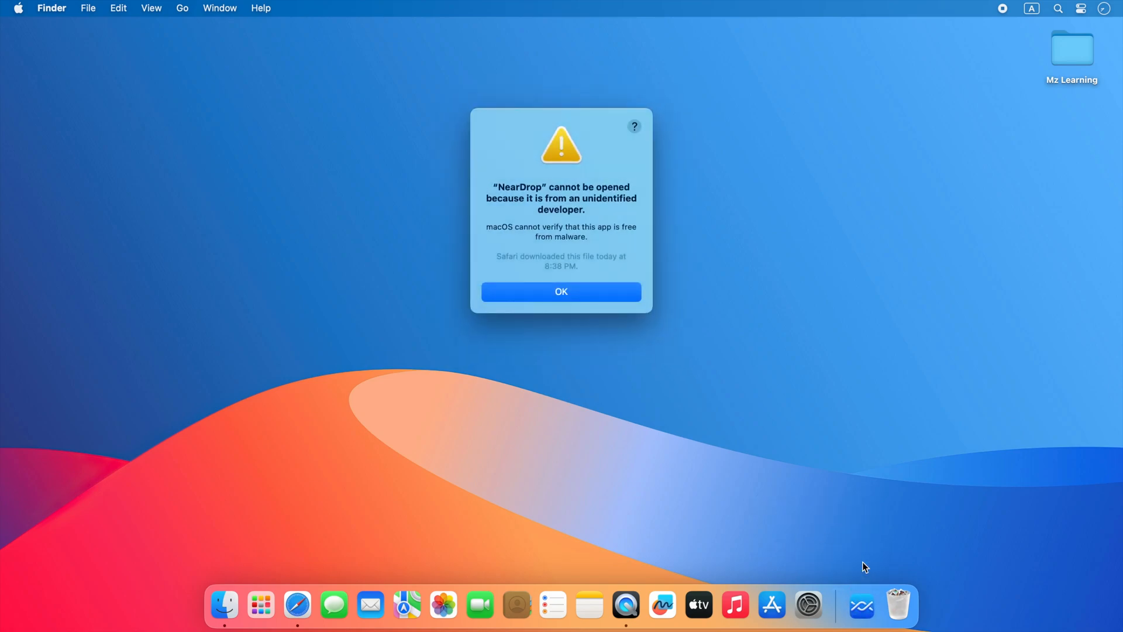
{"action": "mouse_move", "coordinate": [562, 293]}
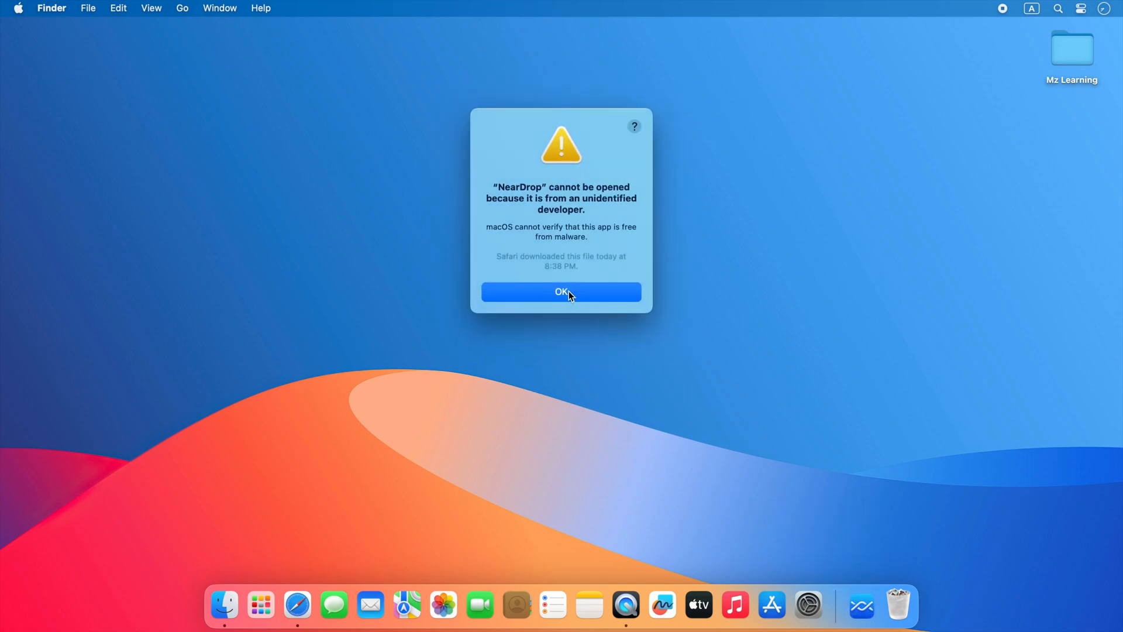
{"action": "left_click", "coordinate": [561, 292]}
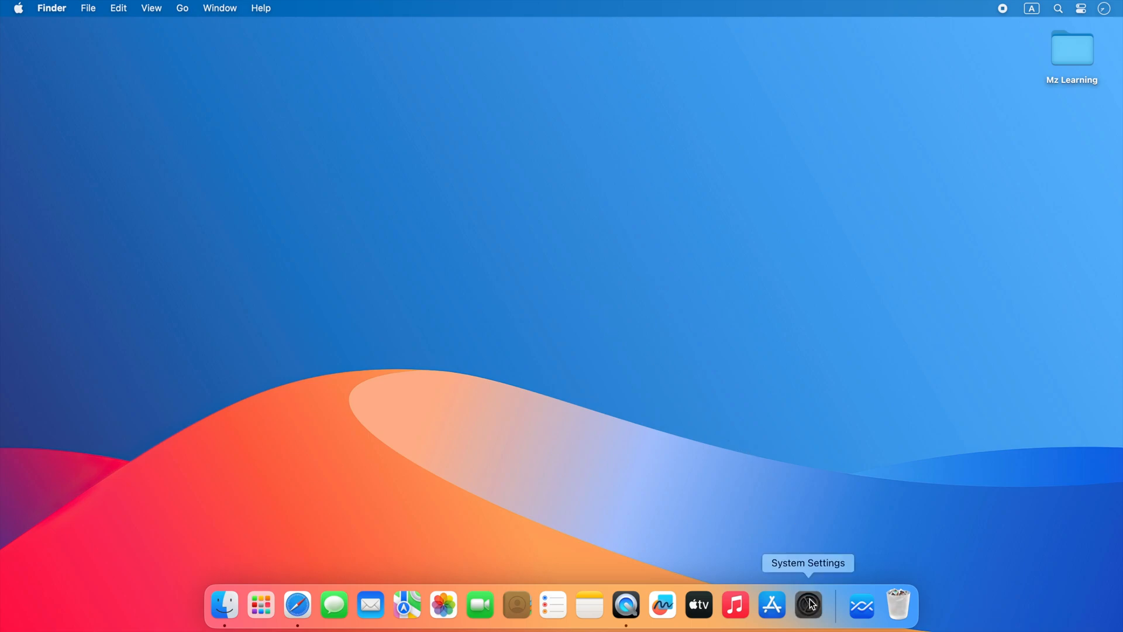
- Authorize NearDrop with Open Anyway in Privacy & Security, unlocking with the password, and launch it
{"action": "left_click", "coordinate": [808, 606]}
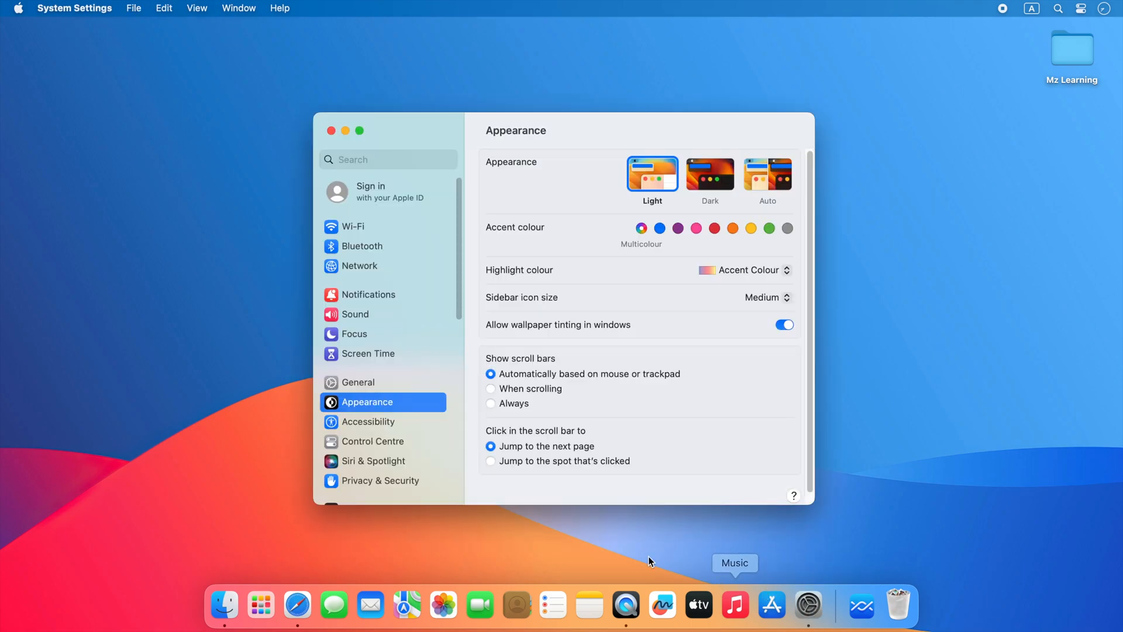
{"action": "left_click", "coordinate": [382, 479]}
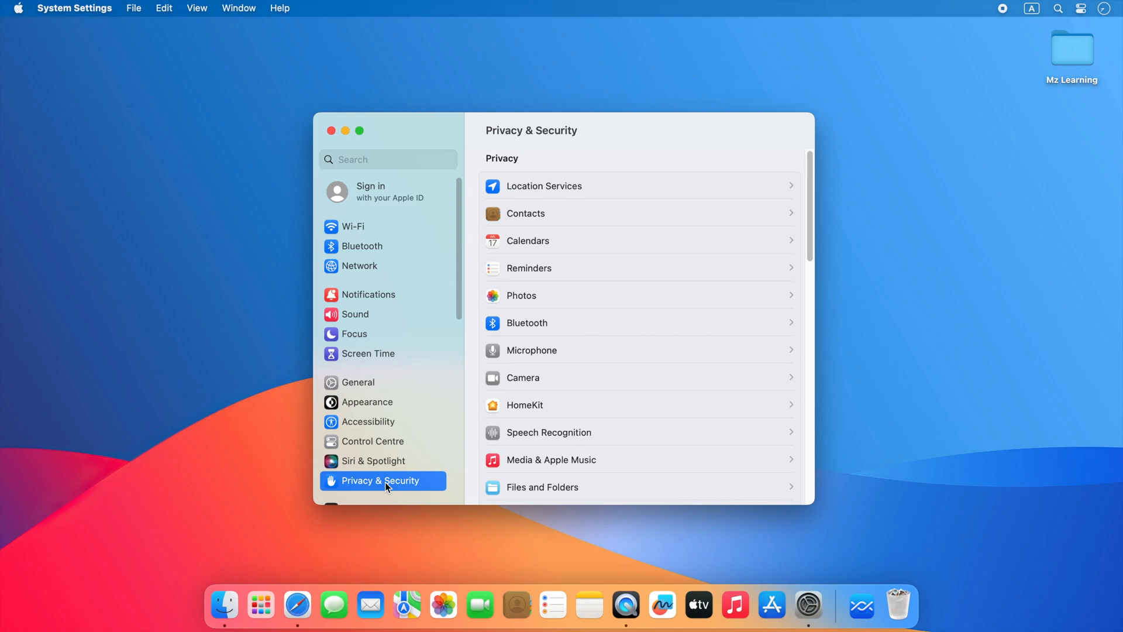
{"action": "scroll", "scroll_direction": "down", "scroll_amount": 3}
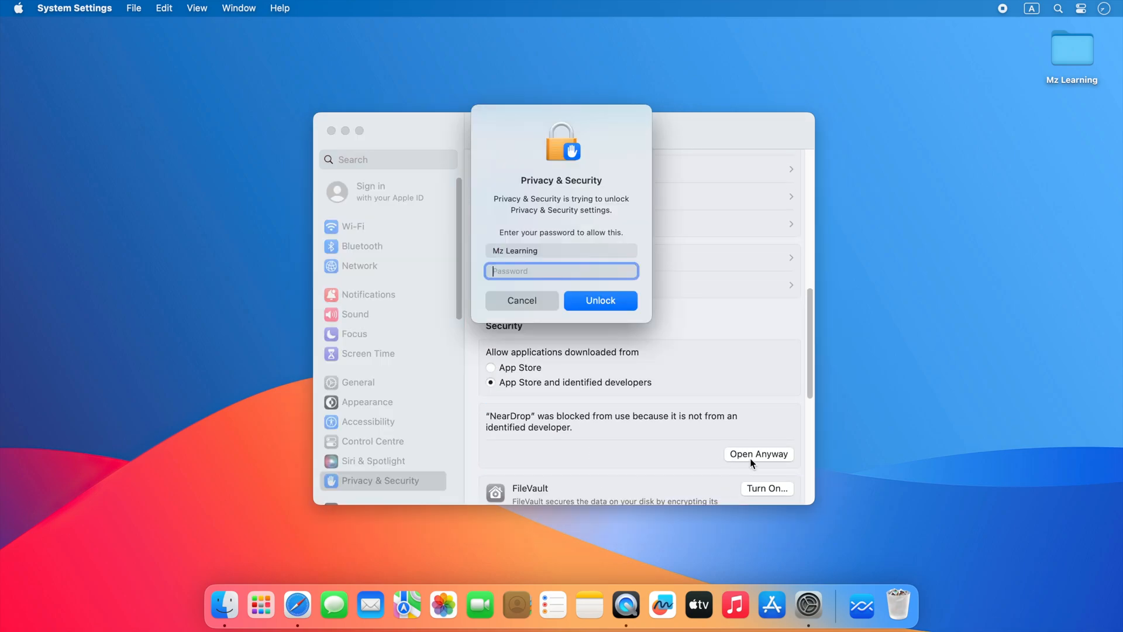
{"action": "type", "text": "••••••"}
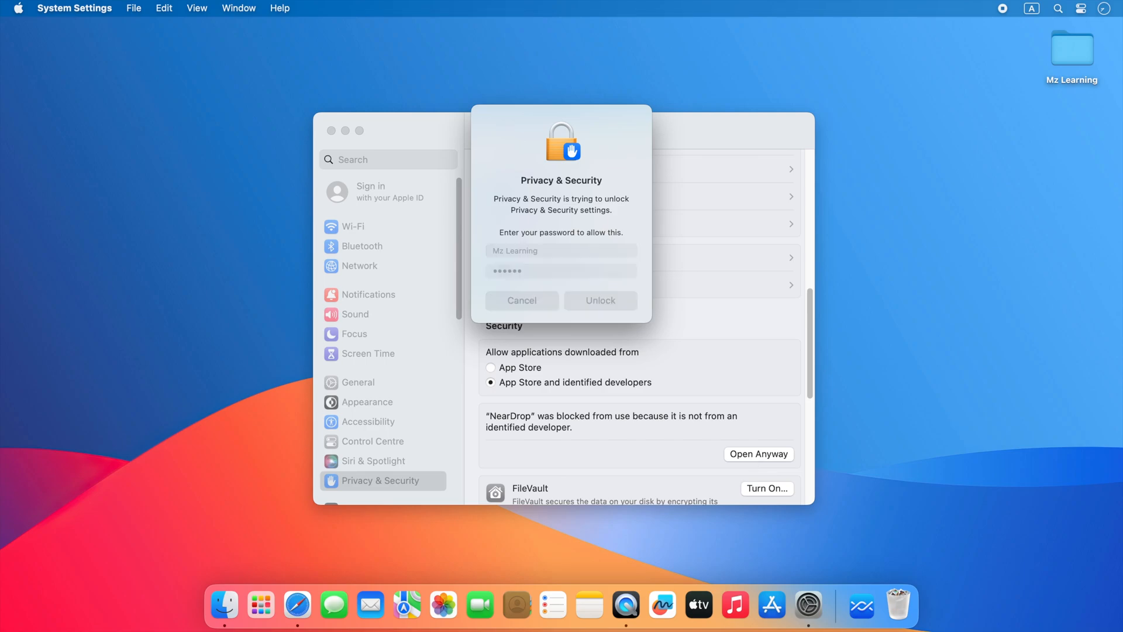
{"action": "left_click", "coordinate": [600, 300]}
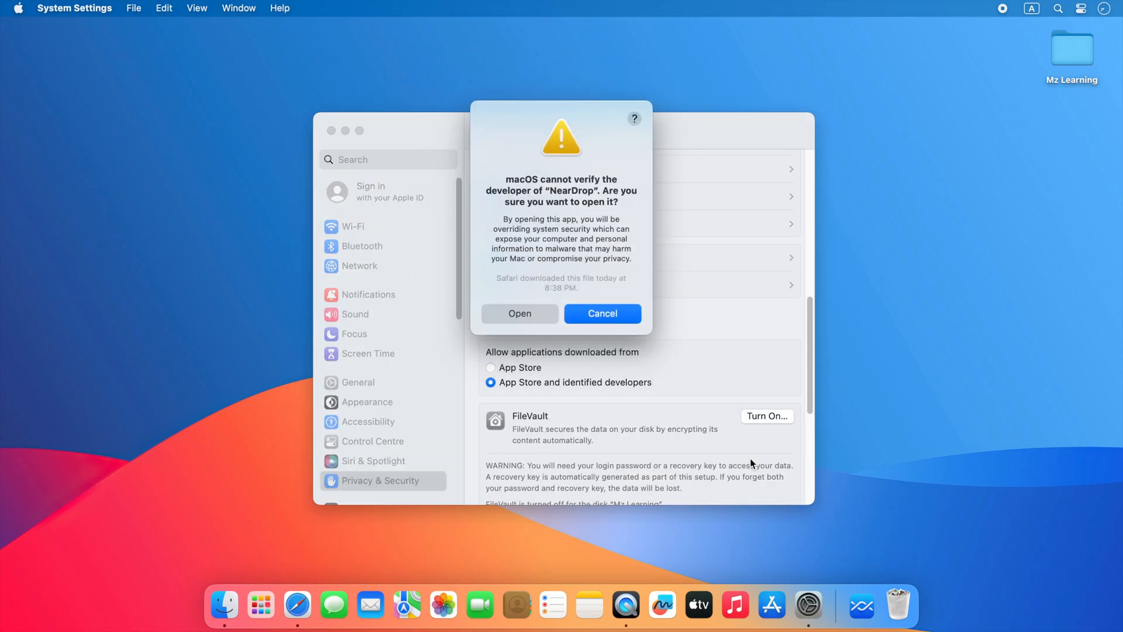
{"action": "left_click", "coordinate": [602, 313]}
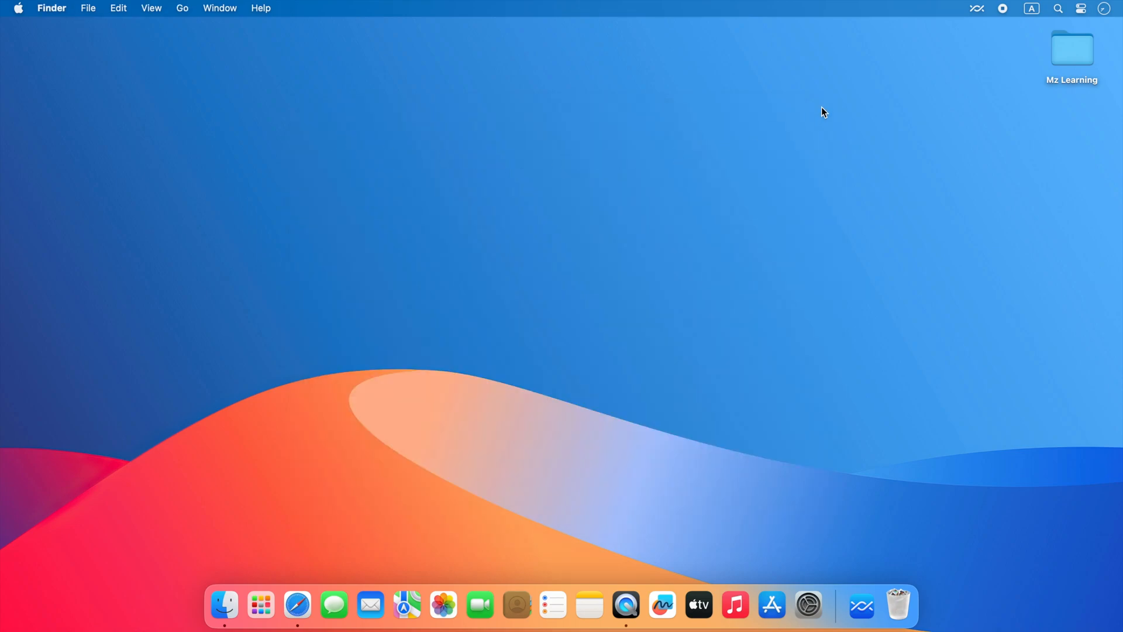
{"action": "left_click", "coordinate": [977, 8]}
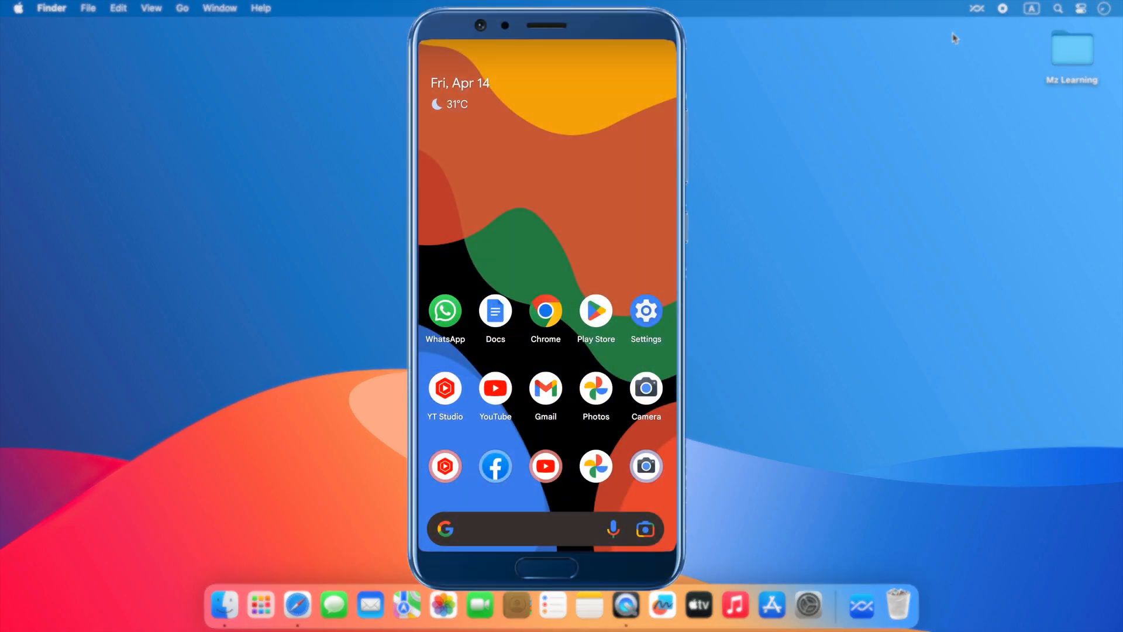
- Send the three kitchen photos to Mz's iMac via Nearby Share and check NearDrop's status
{"action": "left_click", "coordinate": [595, 388]}
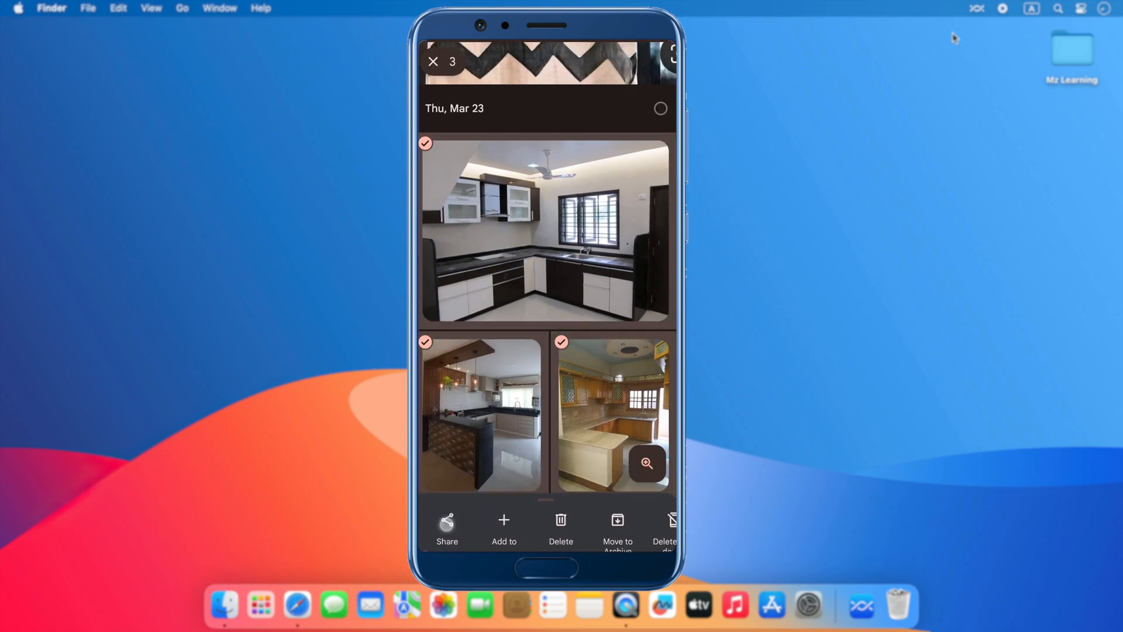
{"action": "left_click", "coordinate": [446, 526]}
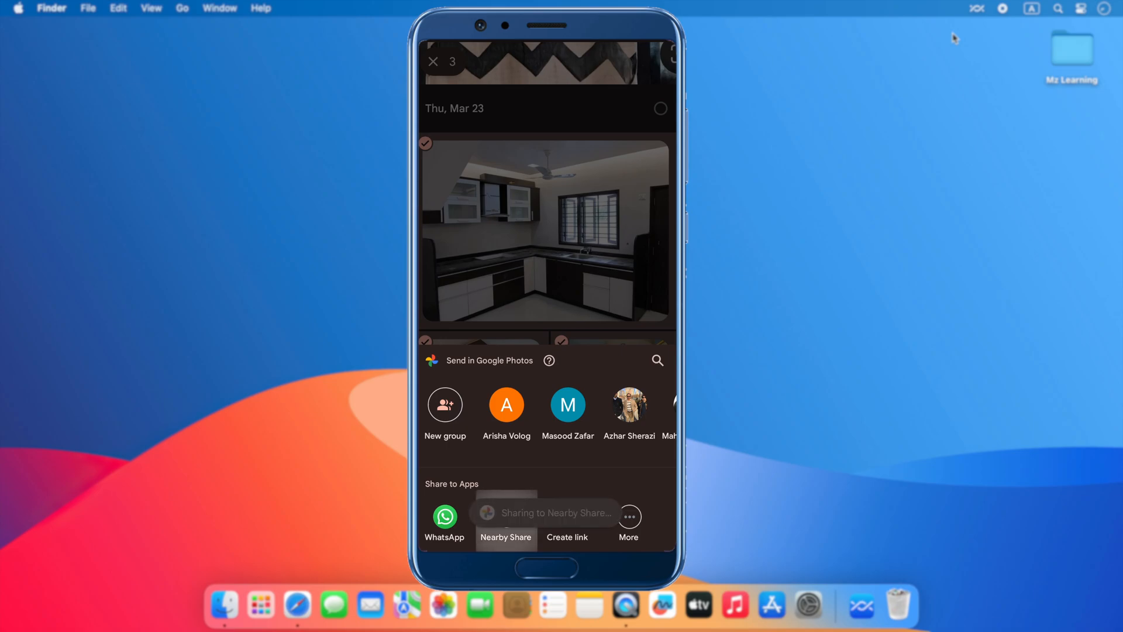
{"action": "left_click", "coordinate": [506, 524]}
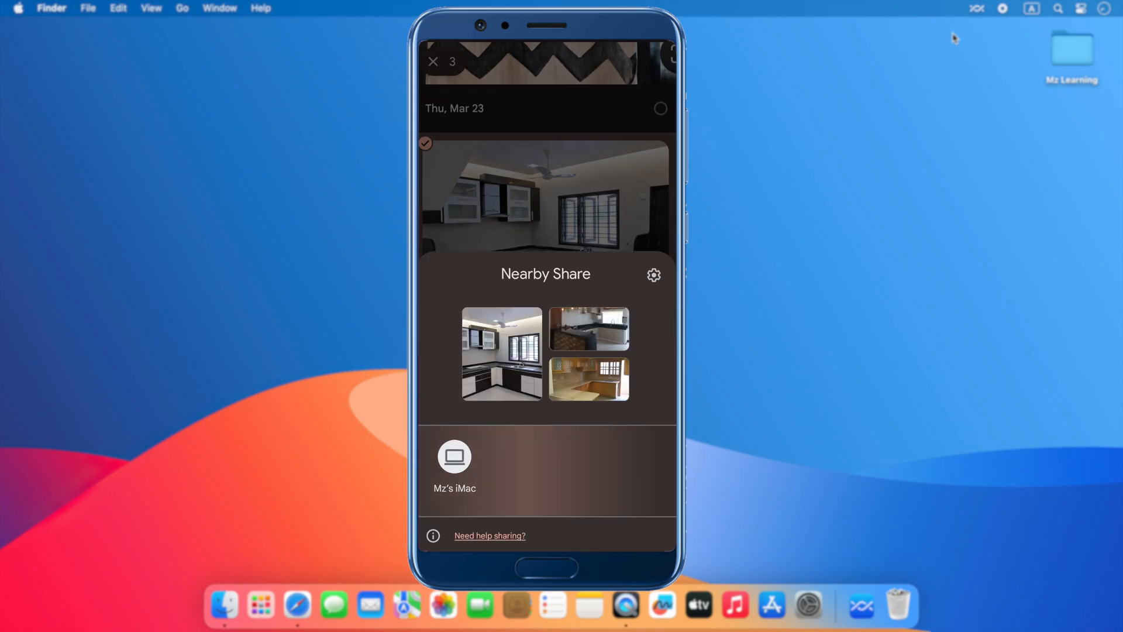
{"action": "left_click", "coordinate": [454, 457]}
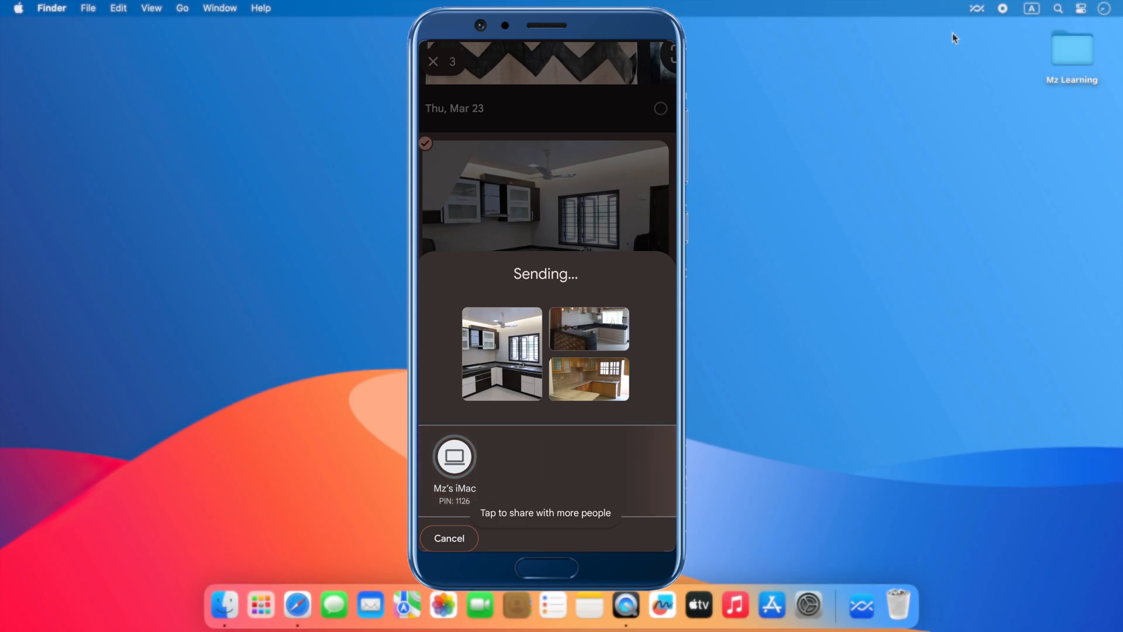
{"action": "left_click", "coordinate": [977, 8]}
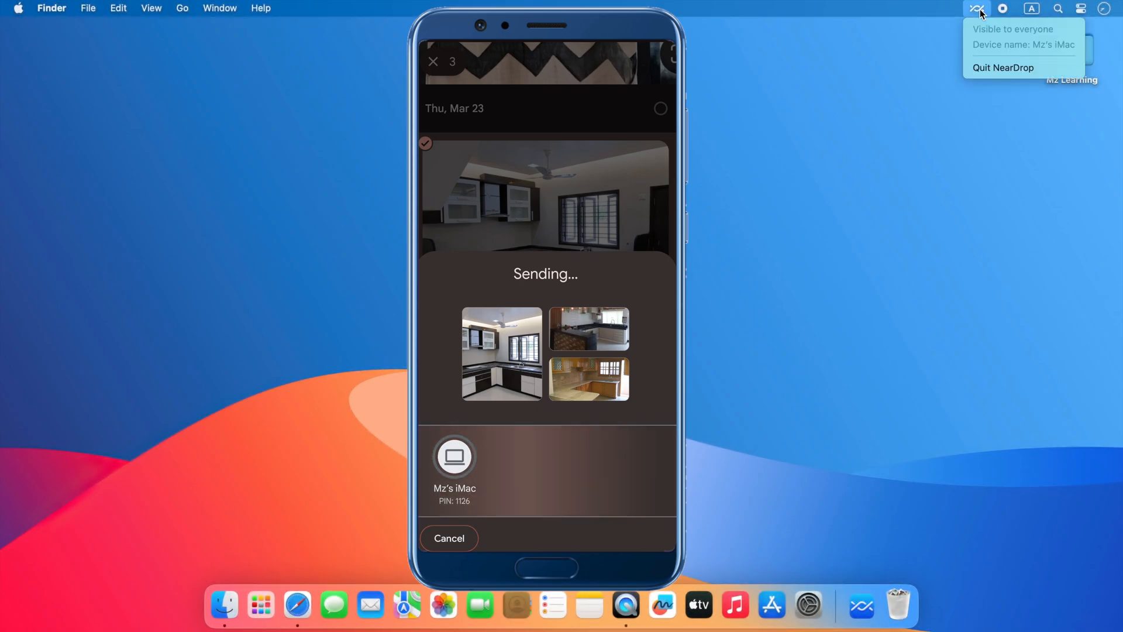
- View NearDrop's 3-file request with PIN 1126 in Notification Centre, then close it
{"action": "left_click", "coordinate": [976, 8]}
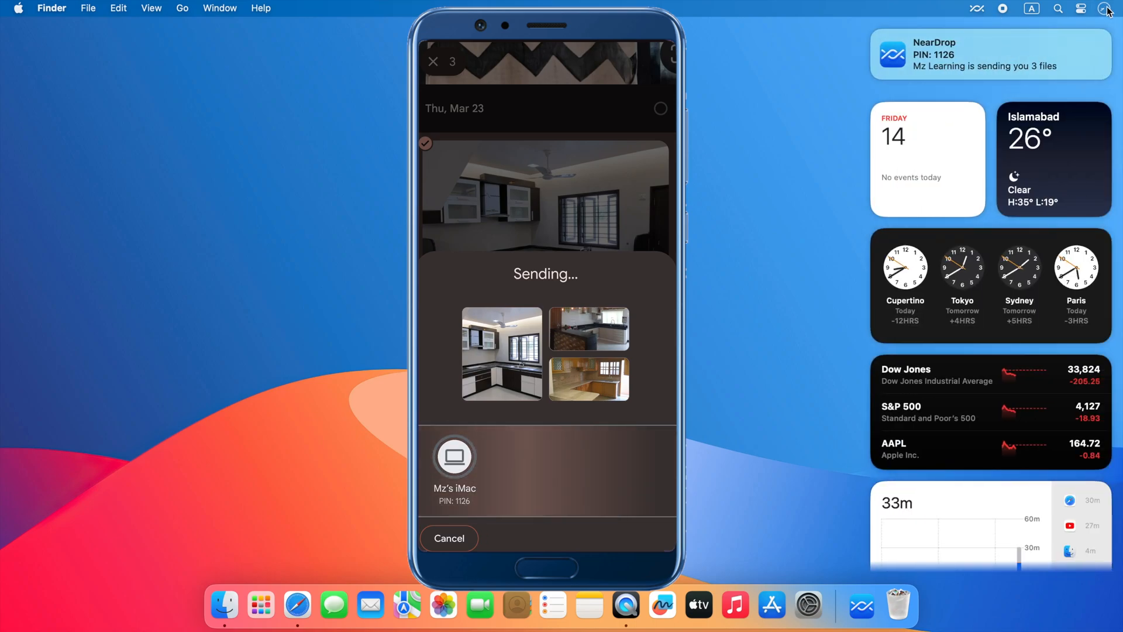
{"action": "left_click", "coordinate": [1081, 66]}
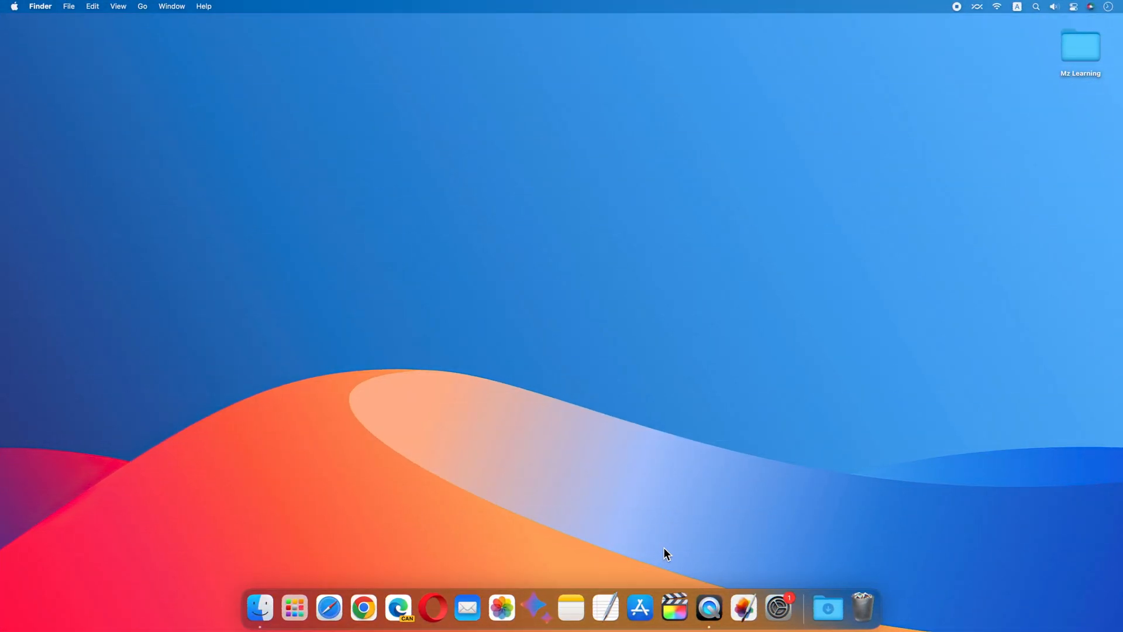
- Open Notifications & Focus in System Preferences and scroll the app list toward NearDrop
{"action": "left_click", "coordinate": [778, 609]}
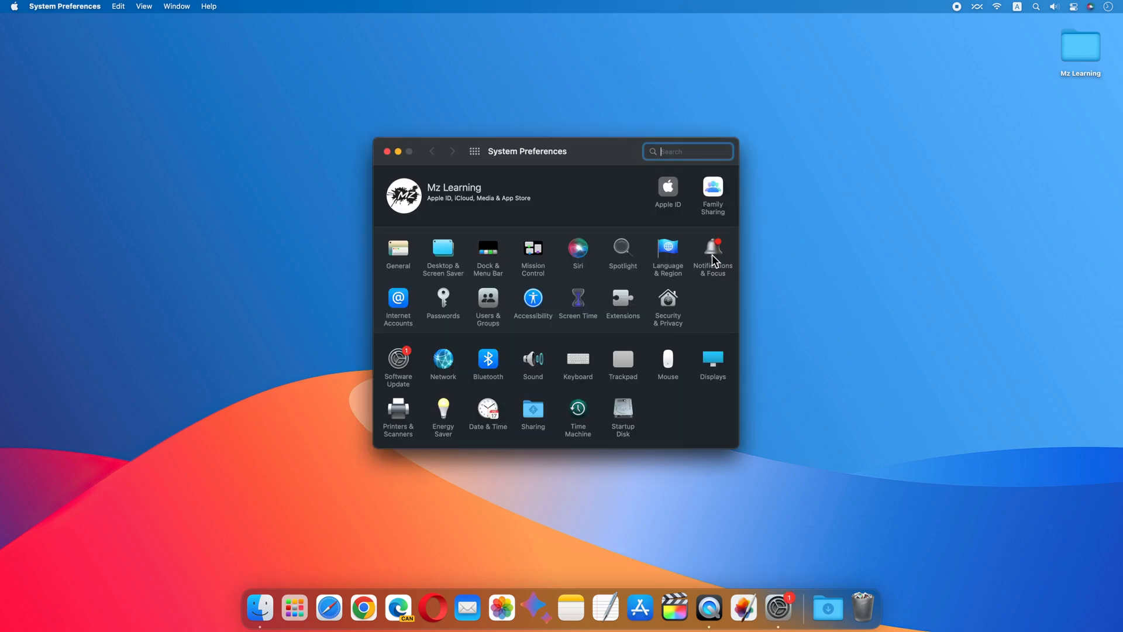
{"action": "left_click", "coordinate": [712, 251]}
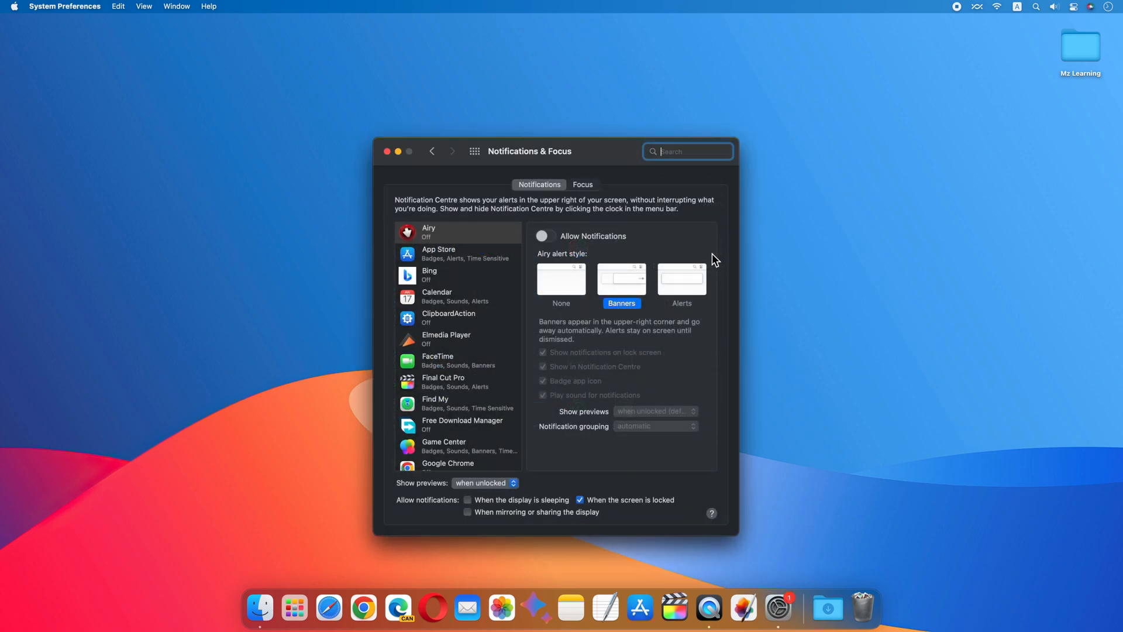
{"action": "scroll", "scroll_direction": "down", "scroll_amount": 3}
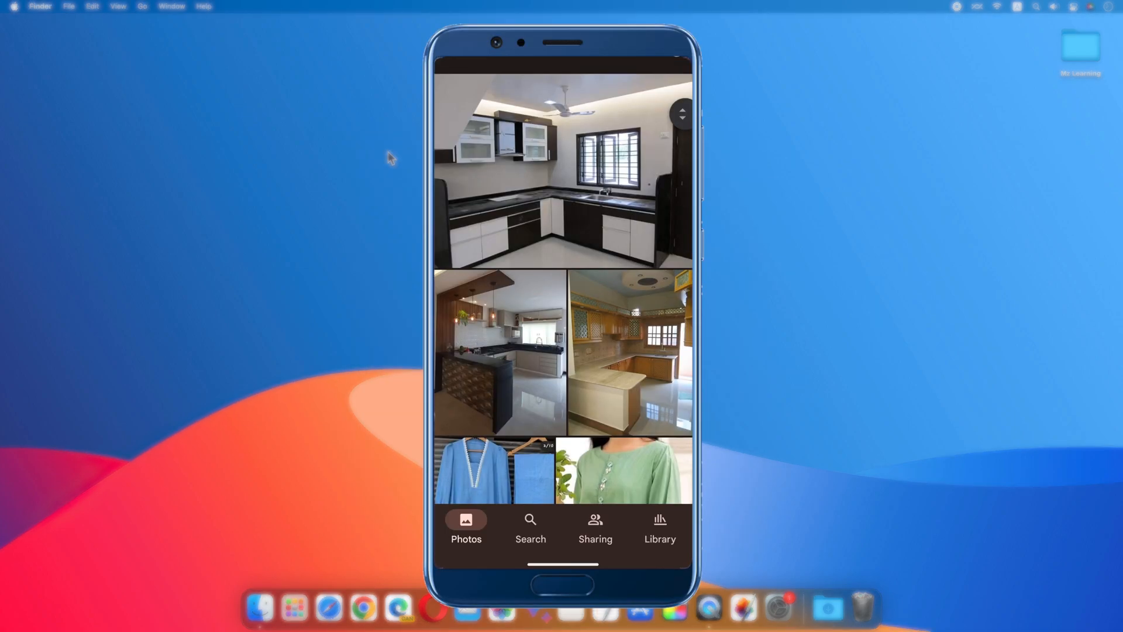
- Share the blue dress photo and accept FB_IMG_1679588054184.jpg from NearDrop's banner options
{"action": "scroll", "scroll_direction": "down", "scroll_amount": 3}
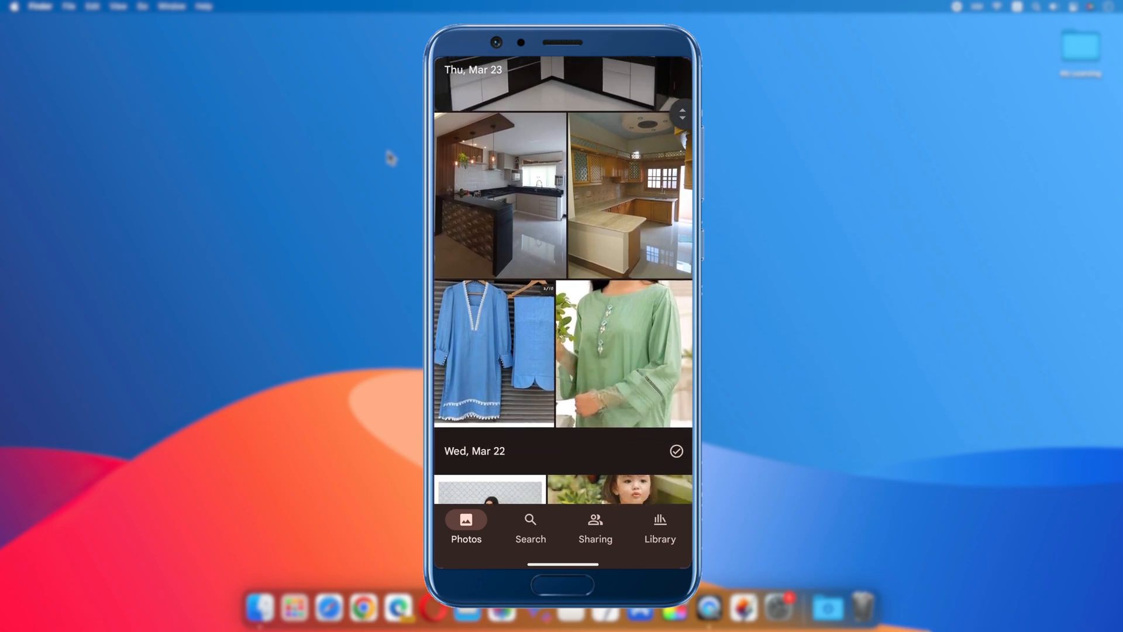
{"action": "left_click", "coordinate": [494, 352]}
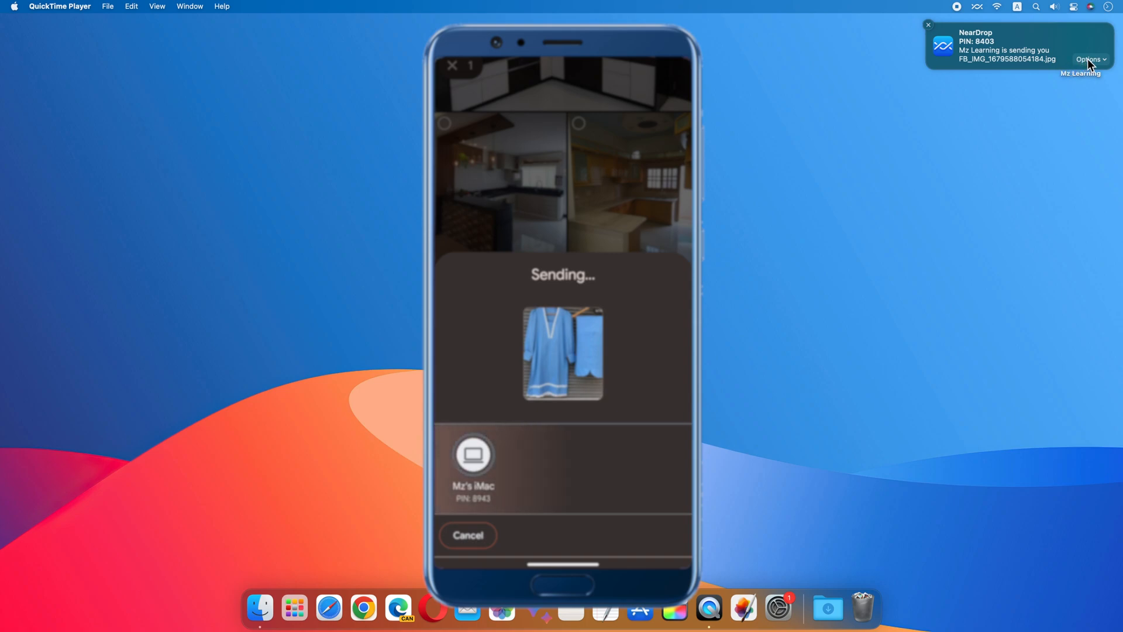
{"action": "left_click", "coordinate": [1089, 60]}
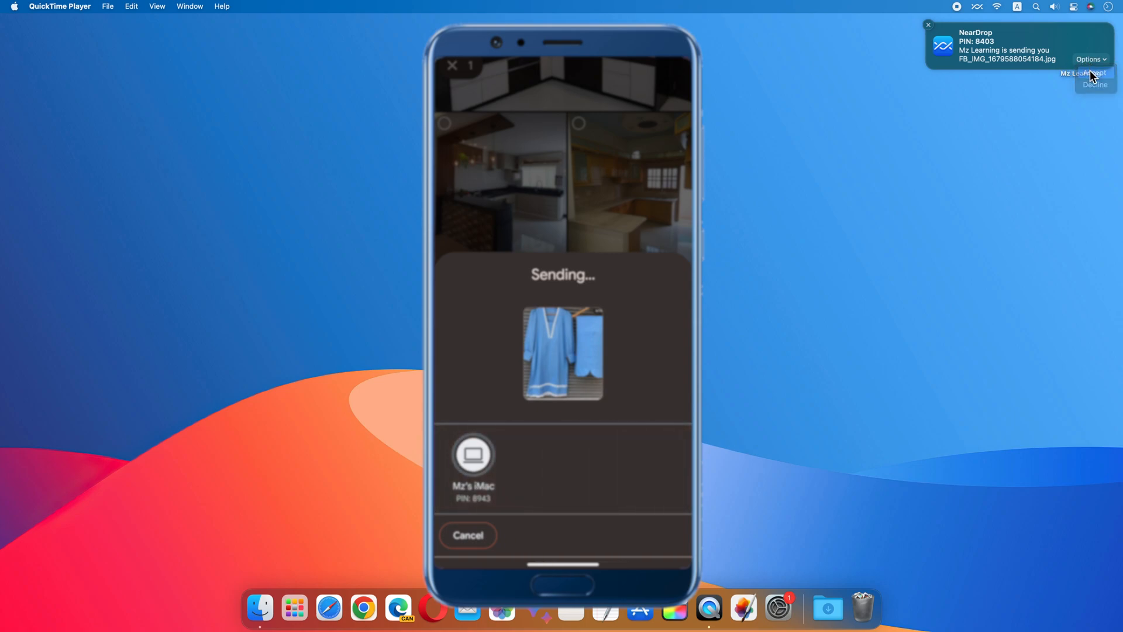
{"action": "left_click", "coordinate": [1093, 74]}
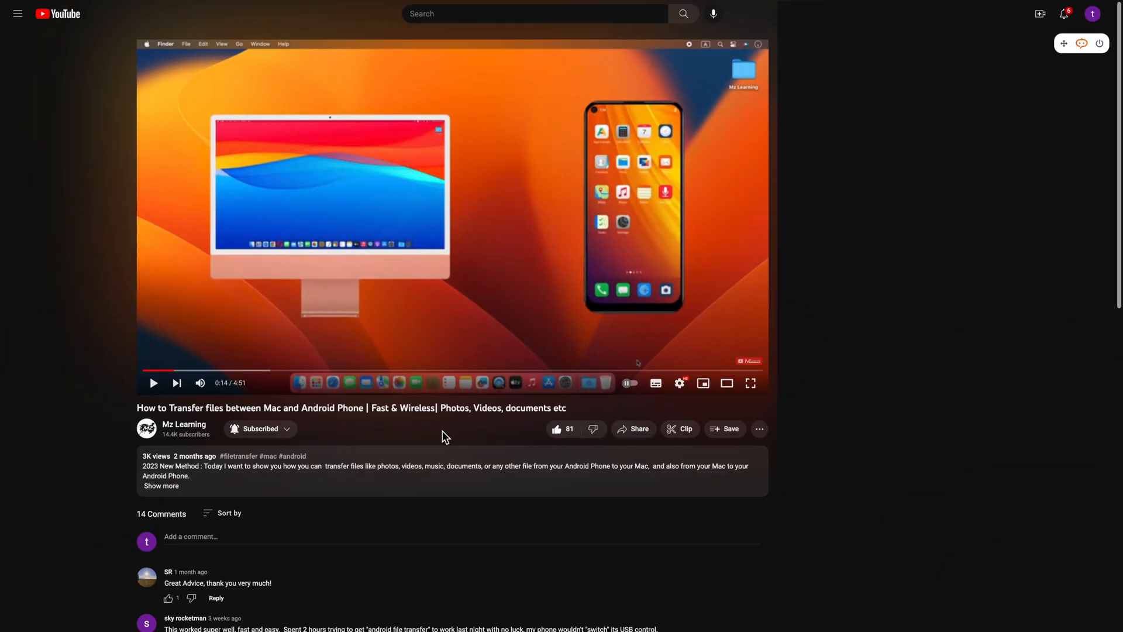
{"action": "mouse_move", "coordinate": [437, 411]}
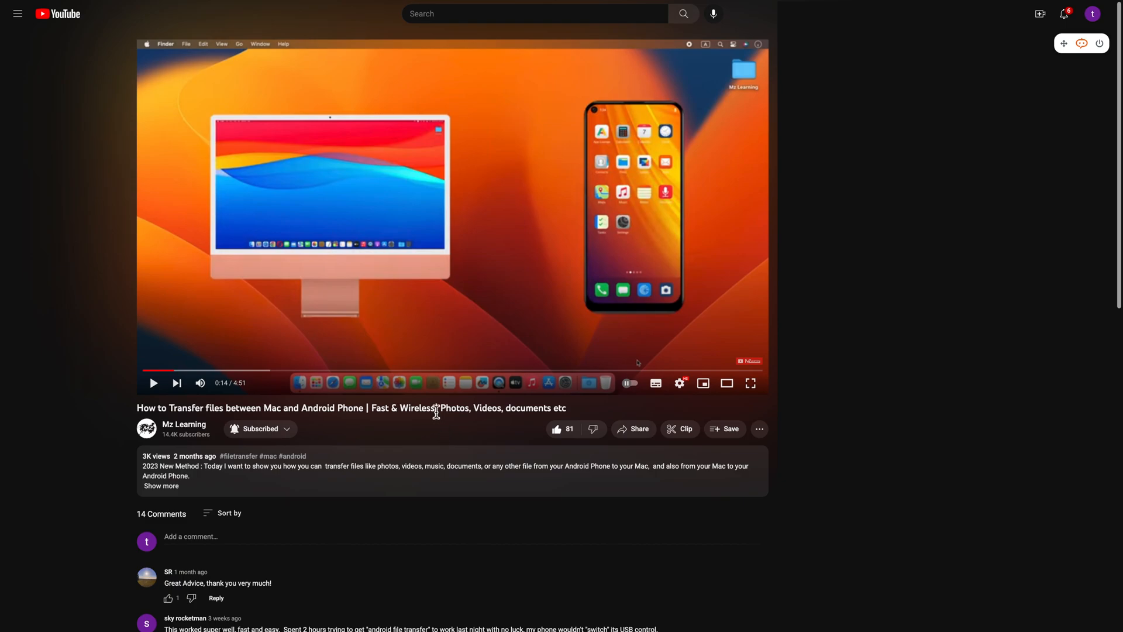
- Subscribe to the Mz Learning channel from its YouTube videos page
{"action": "double_click", "coordinate": [402, 408]}
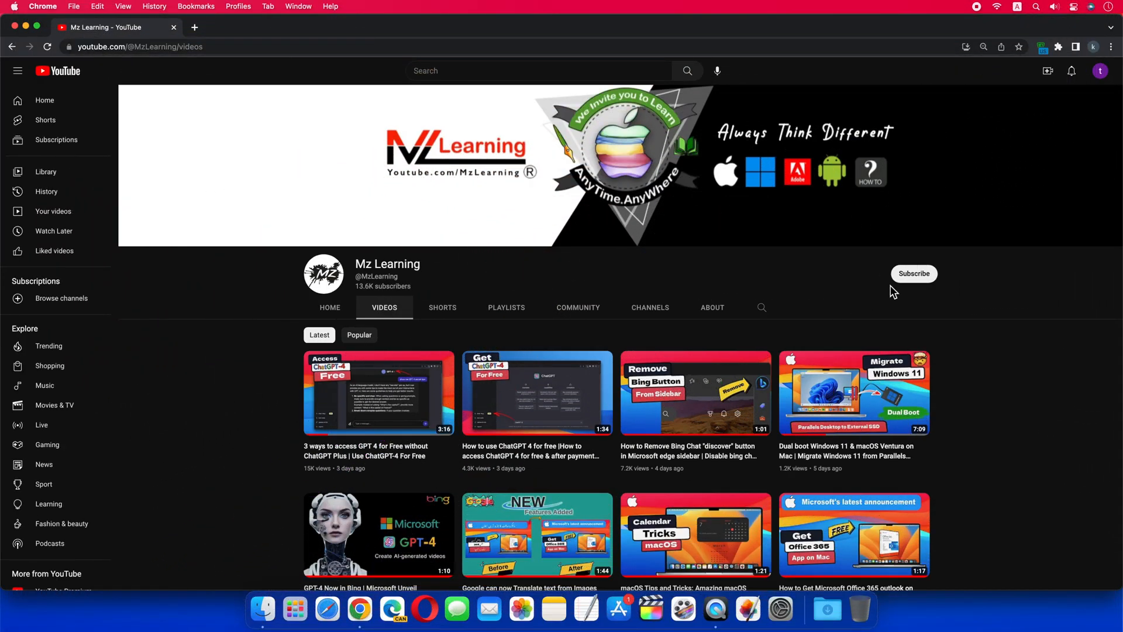
{"action": "left_click", "coordinate": [913, 273]}
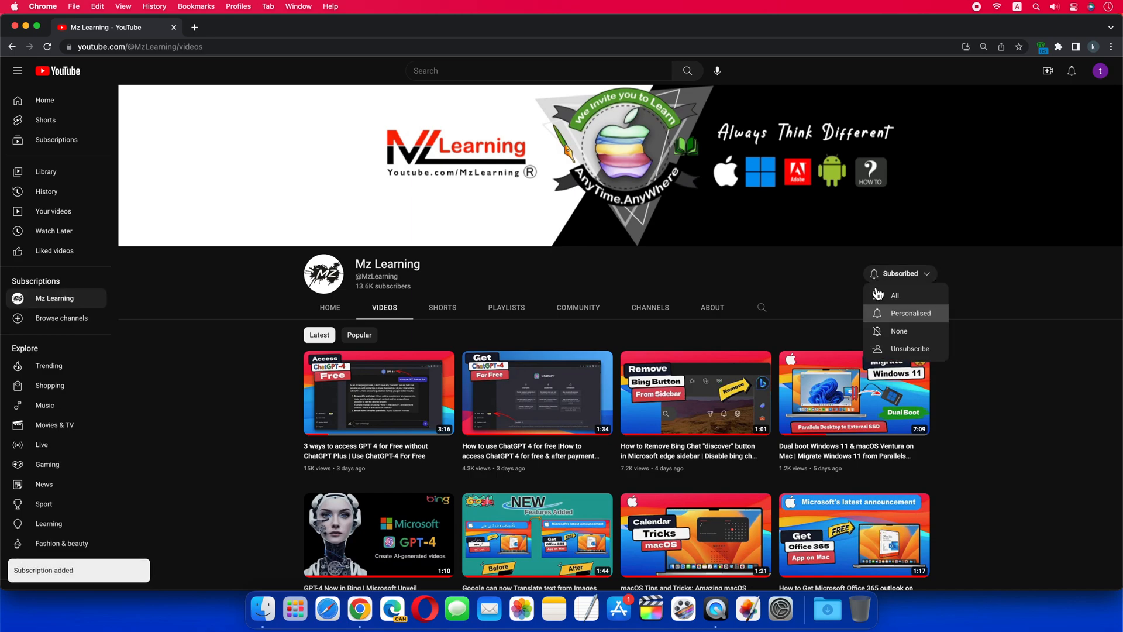